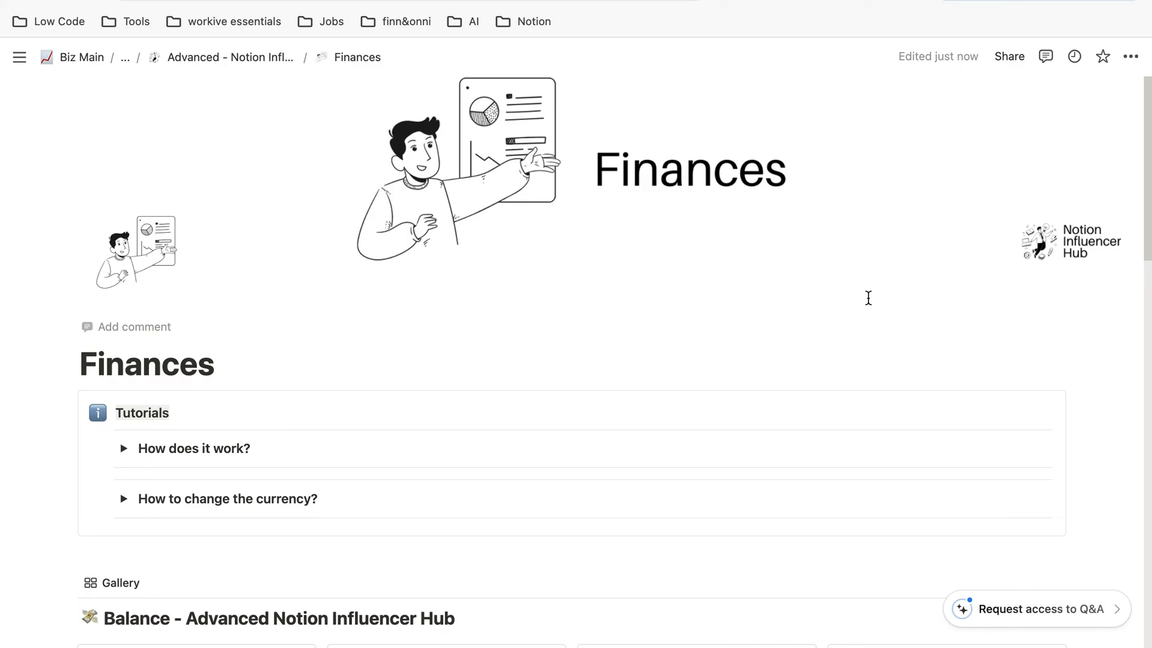
Set the Income table's Amount number format to Euro so January totals €2,273.00
{"action": "scroll", "scroll_direction": "down", "scroll_amount": 3}
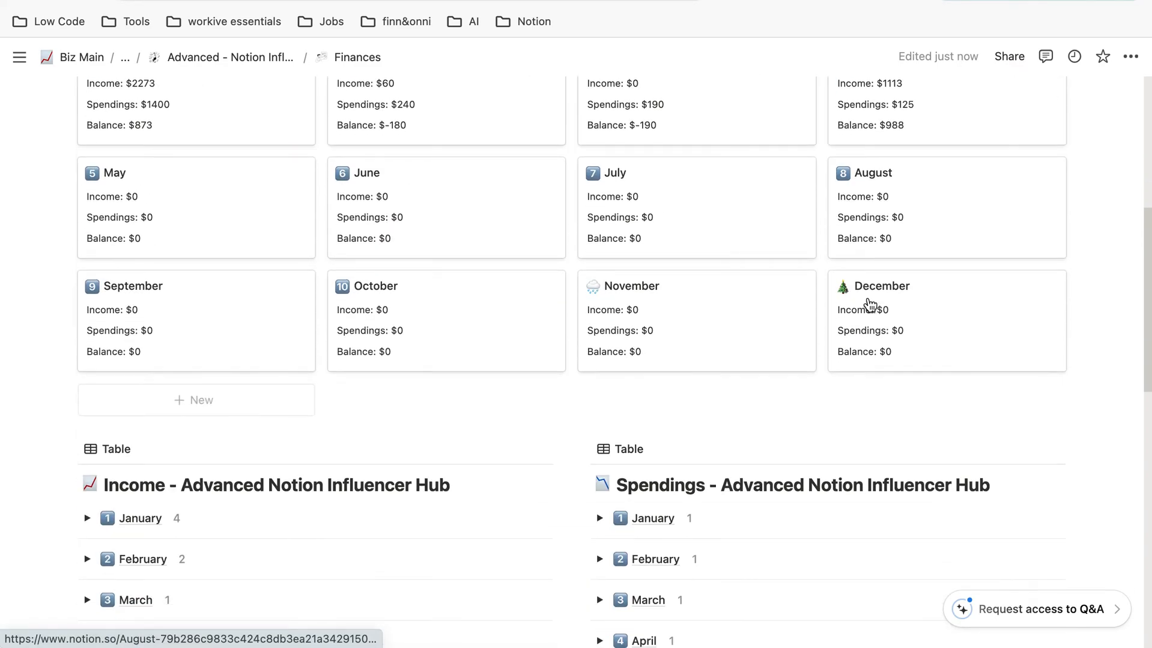
{"action": "scroll", "scroll_direction": "down", "scroll_amount": 3}
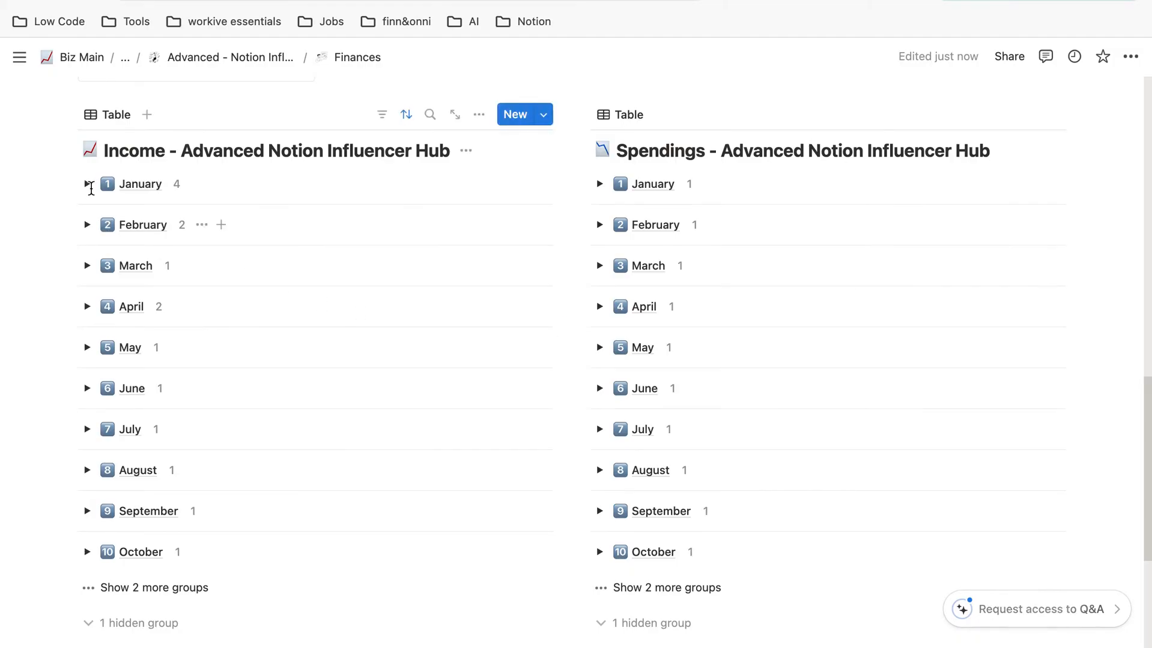
{"action": "left_click", "coordinate": [88, 184]}
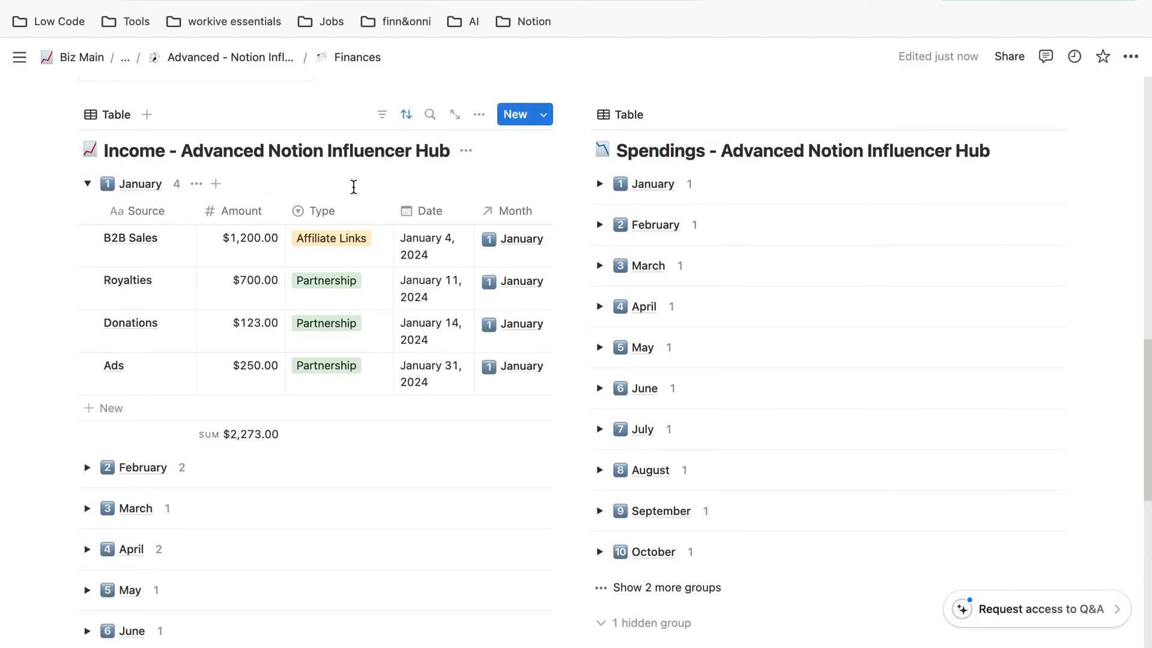
{"action": "mouse_move", "coordinate": [273, 214]}
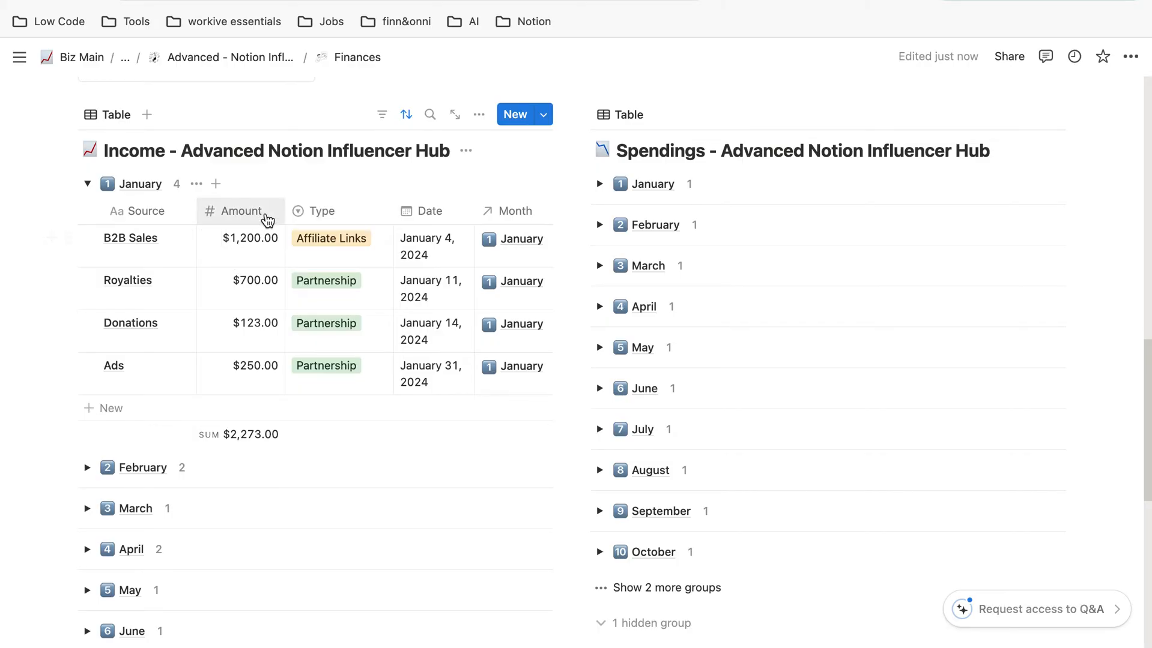
{"action": "left_click", "coordinate": [239, 212]}
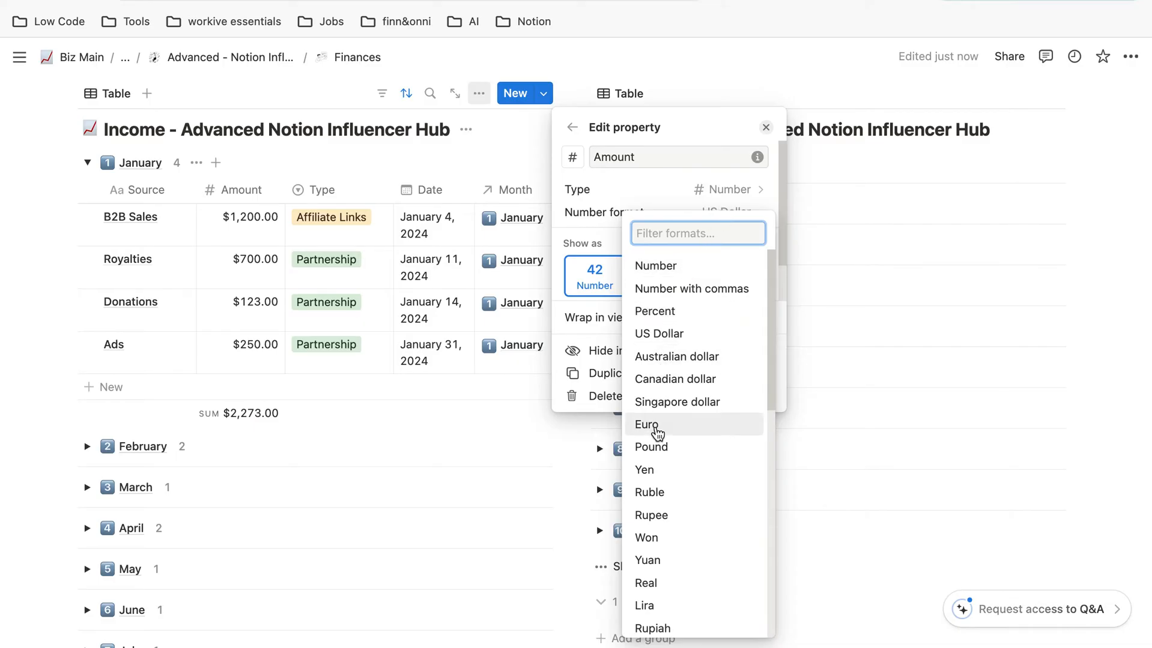
{"action": "left_click", "coordinate": [646, 424]}
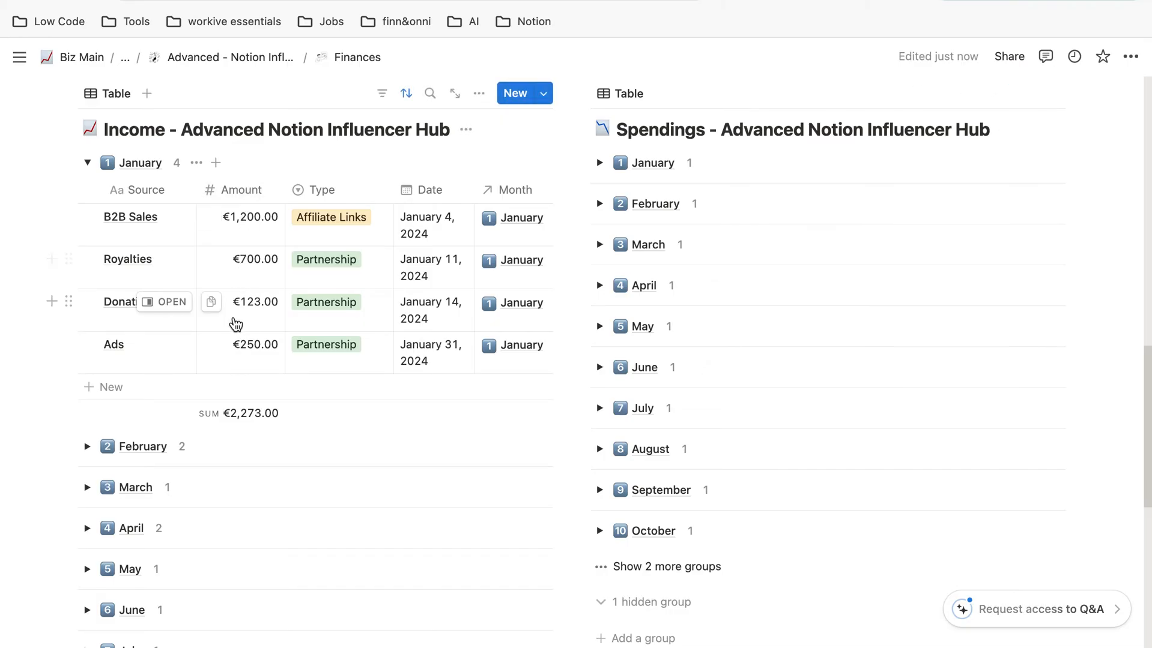
{"action": "mouse_move", "coordinate": [241, 416]}
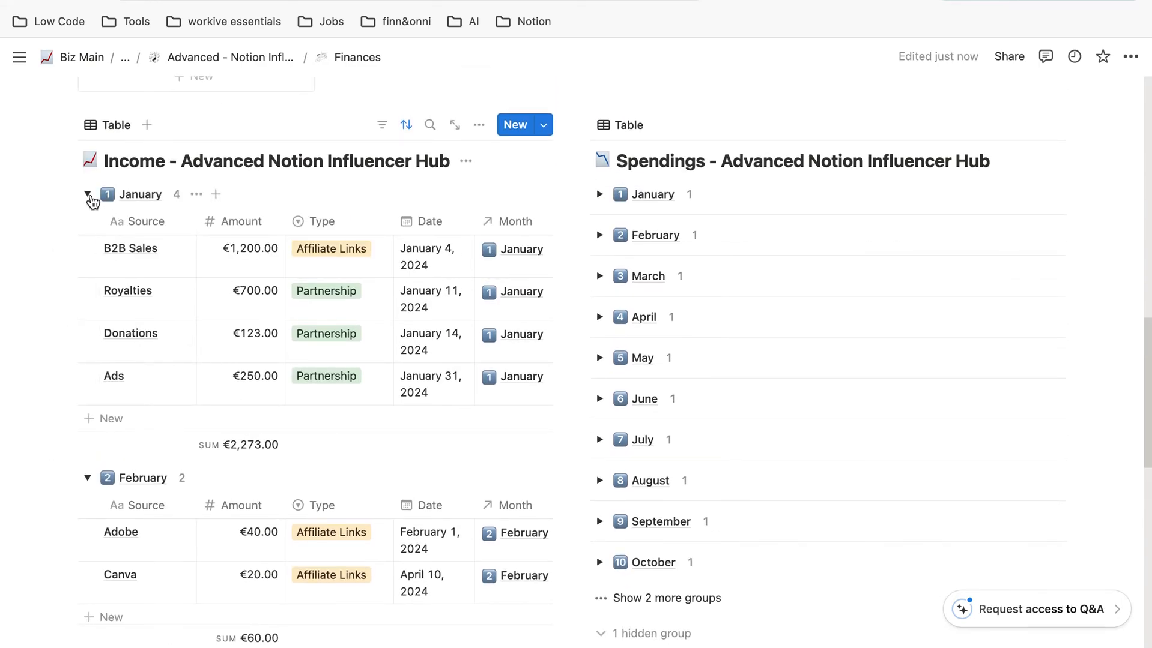
Set the Spendings table's Amount number format to Euro via its property editor
{"action": "left_click", "coordinate": [88, 193]}
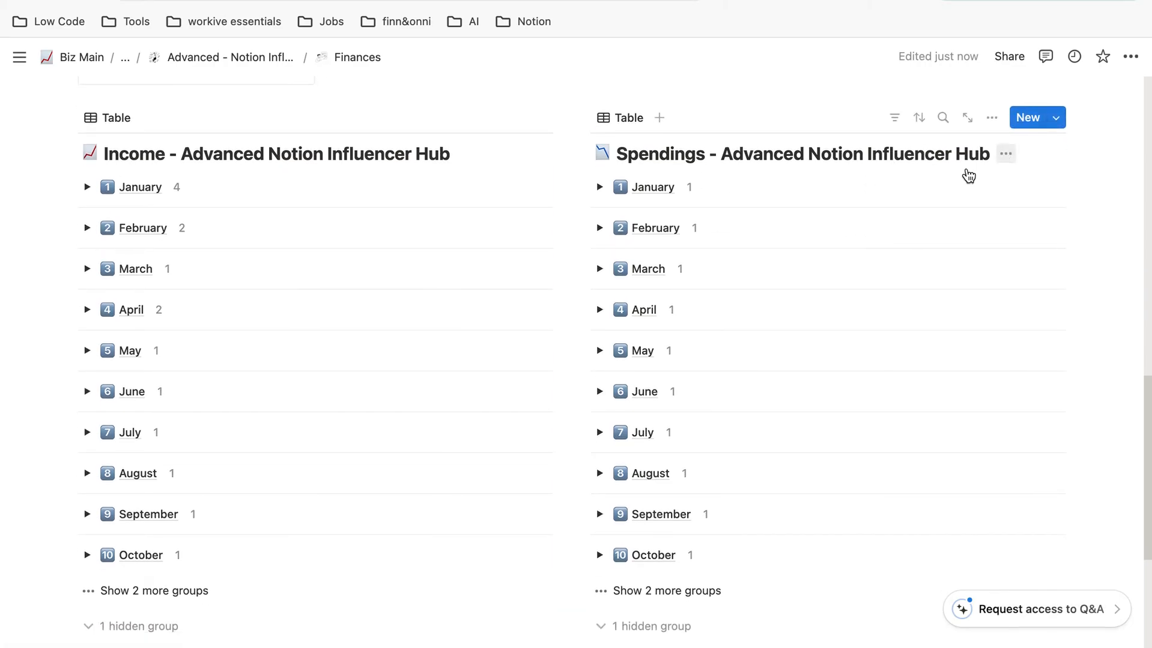
{"action": "left_click", "coordinate": [599, 186]}
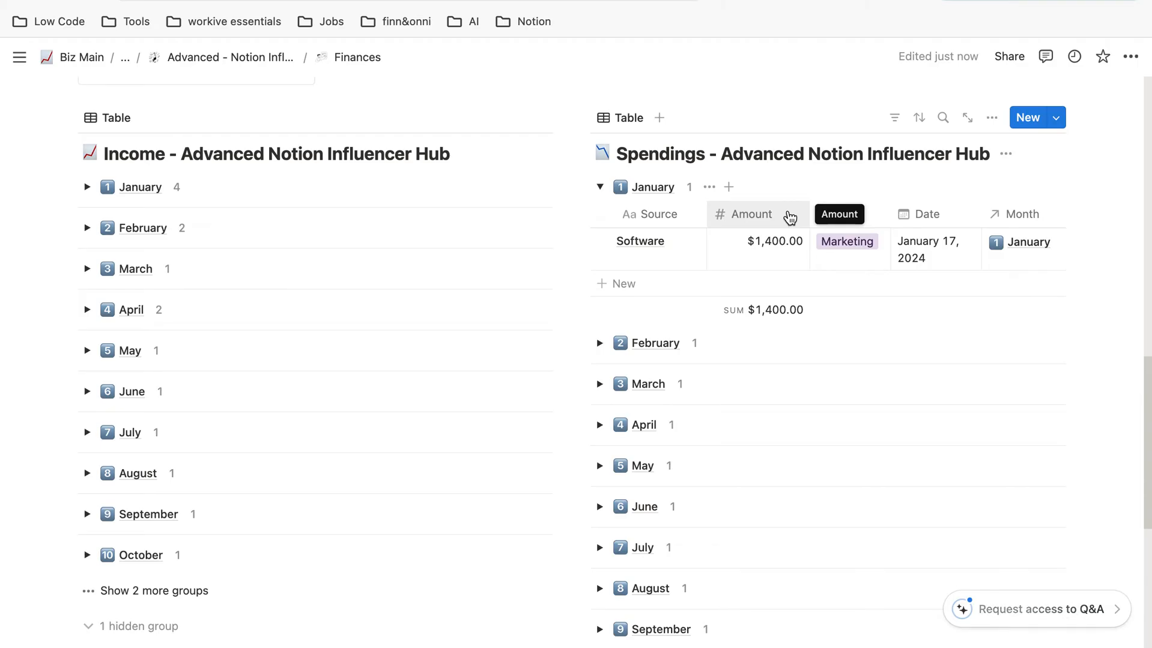
{"action": "left_click", "coordinate": [749, 213]}
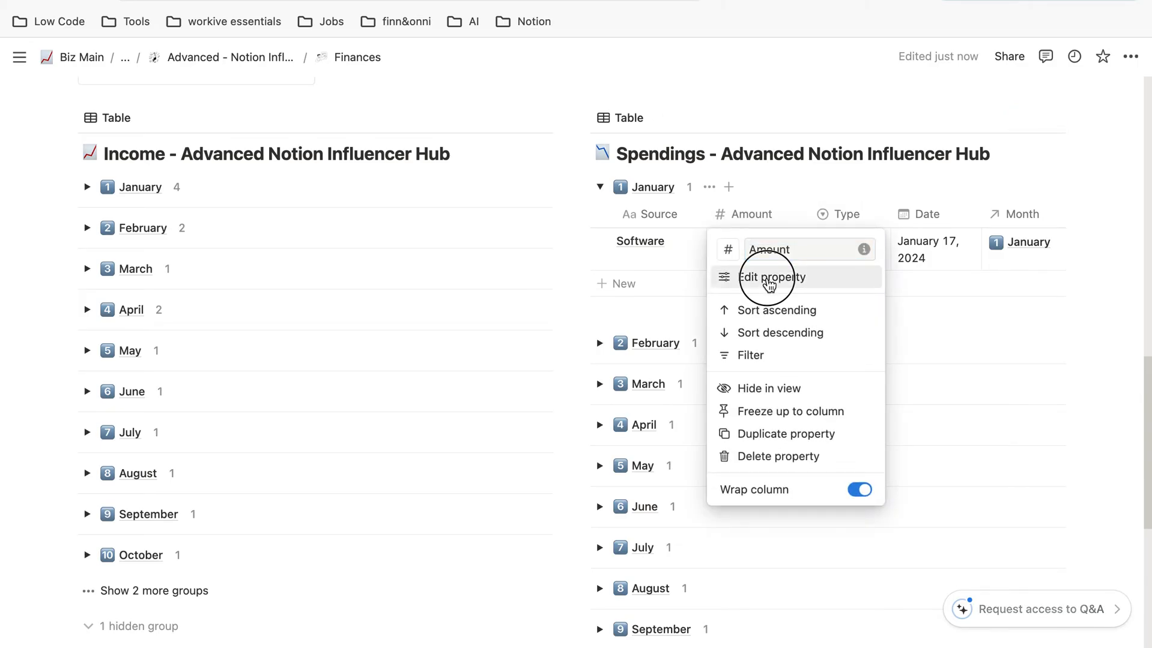
{"action": "left_click", "coordinate": [772, 277]}
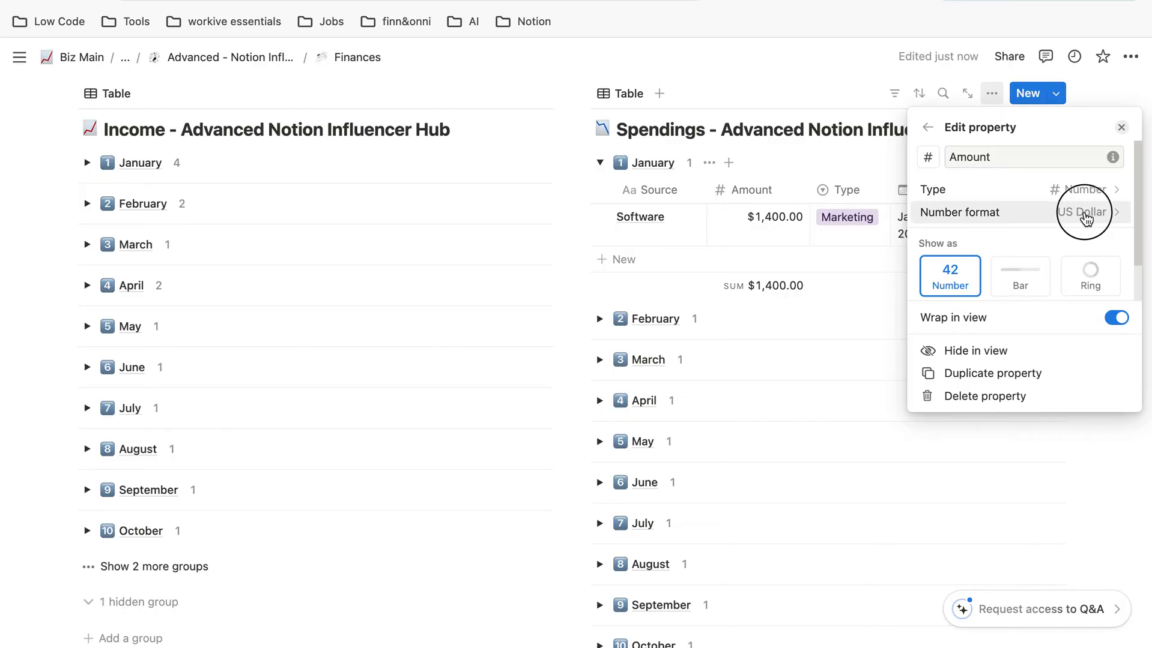
{"action": "left_click", "coordinate": [1081, 212]}
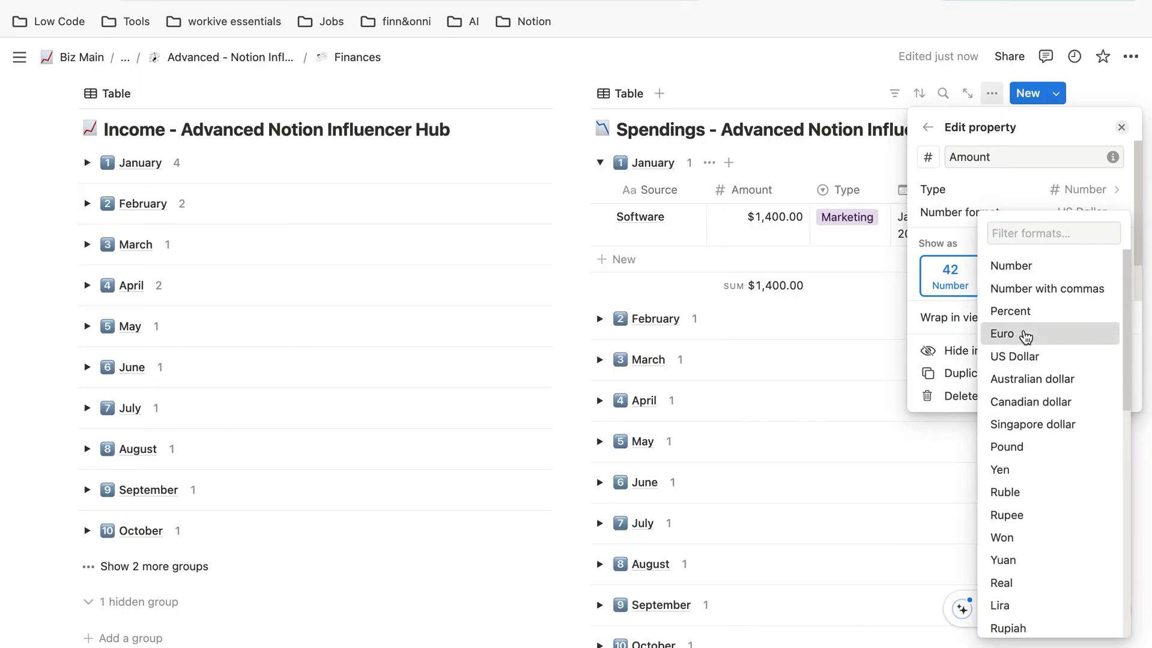
{"action": "left_click", "coordinate": [1001, 334]}
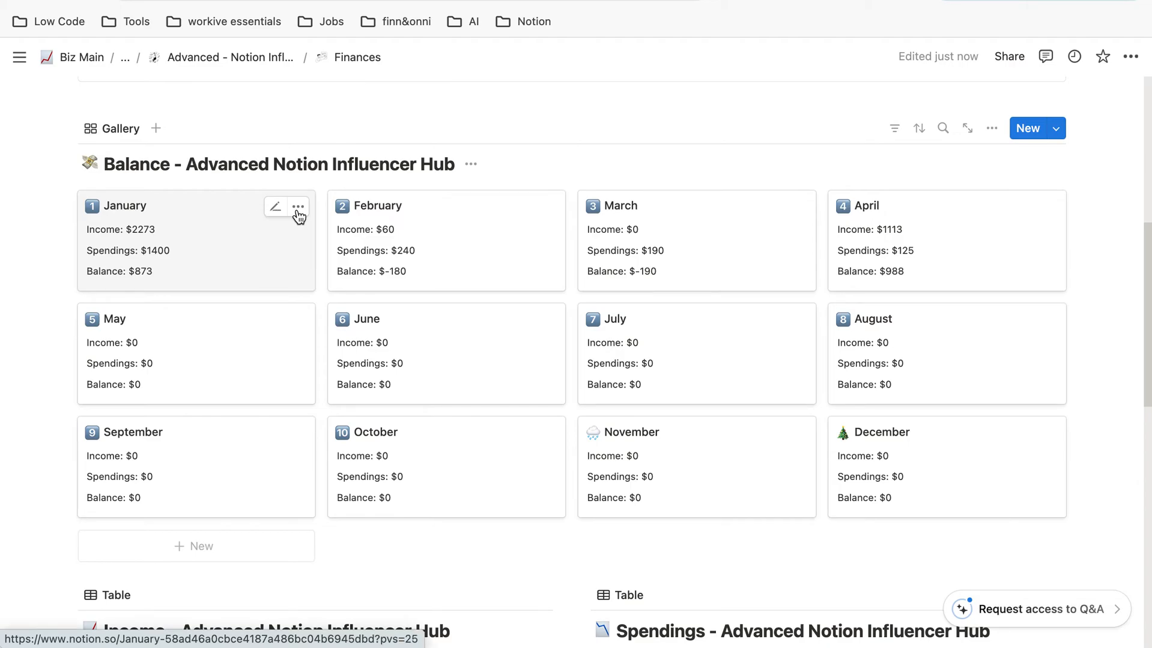
On the January balance card, set Balance Calculation's number format to Euro (€873.00)
{"action": "left_click", "coordinate": [298, 206]}
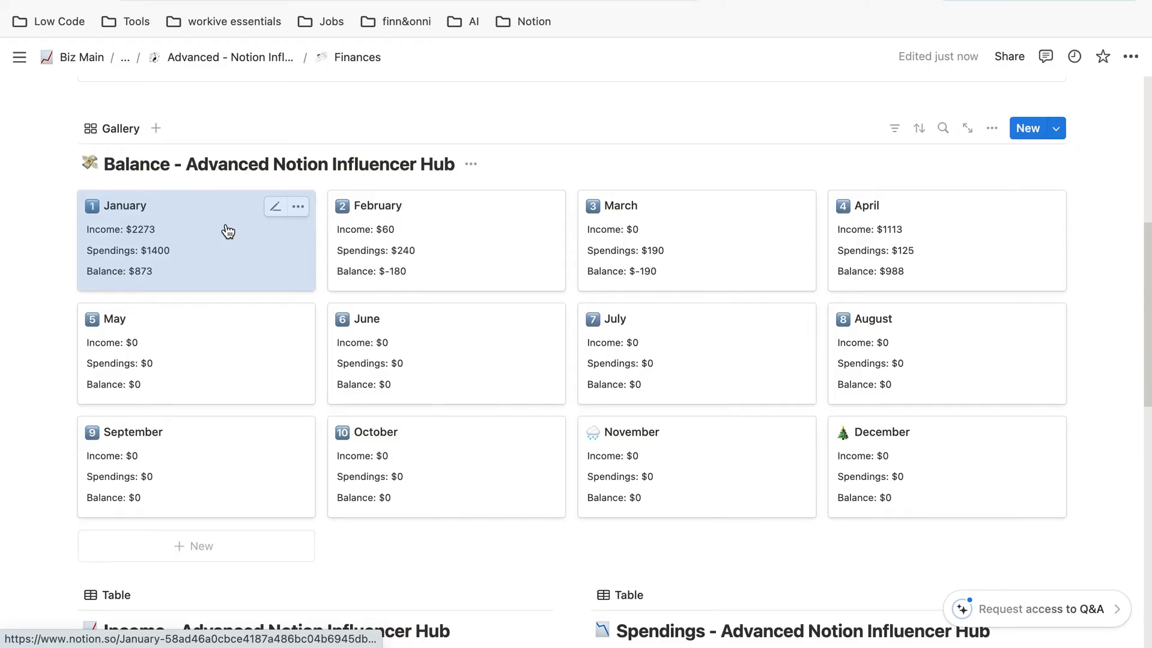
{"action": "left_click", "coordinate": [196, 235]}
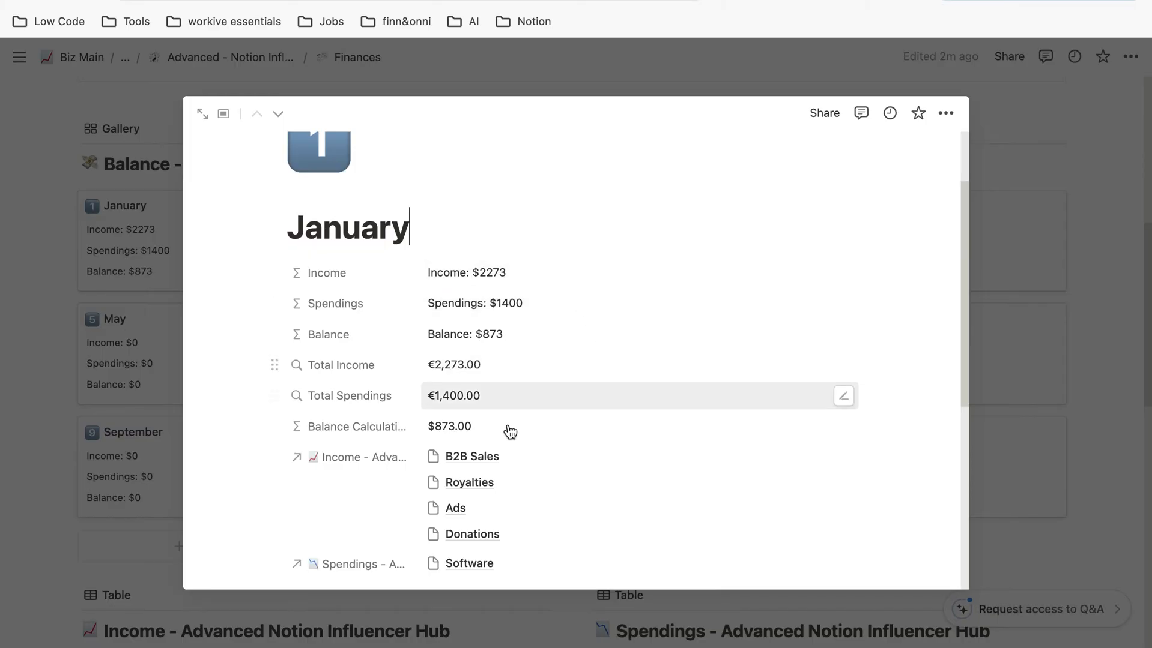
{"action": "mouse_move", "coordinate": [548, 339]}
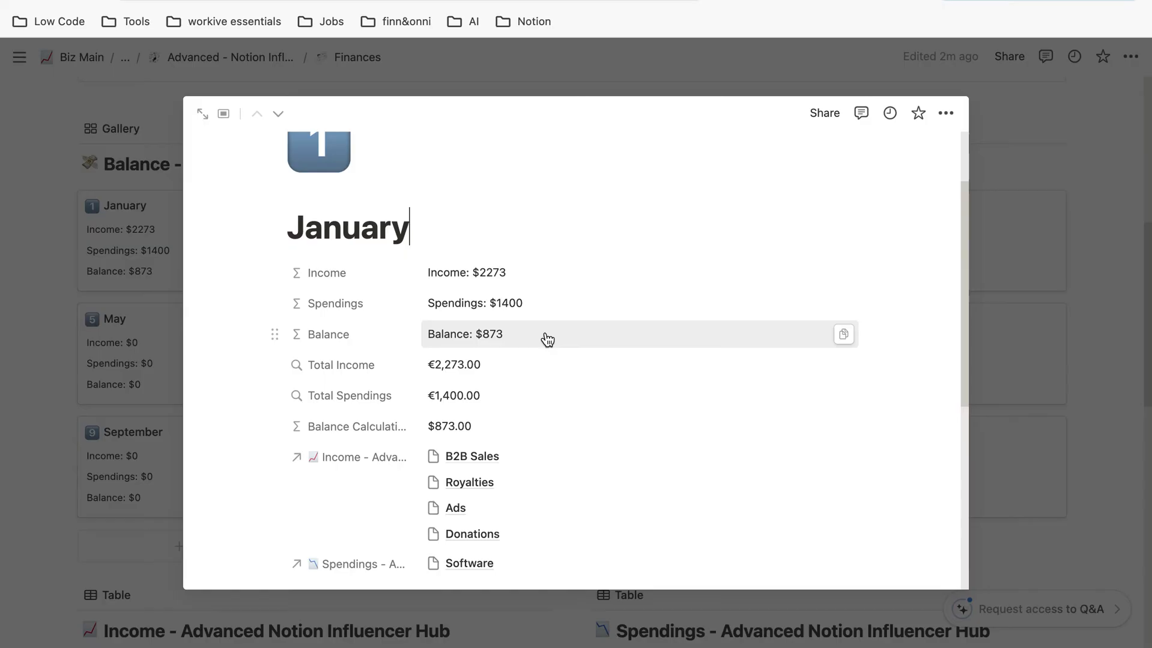
{"action": "mouse_move", "coordinate": [356, 427]}
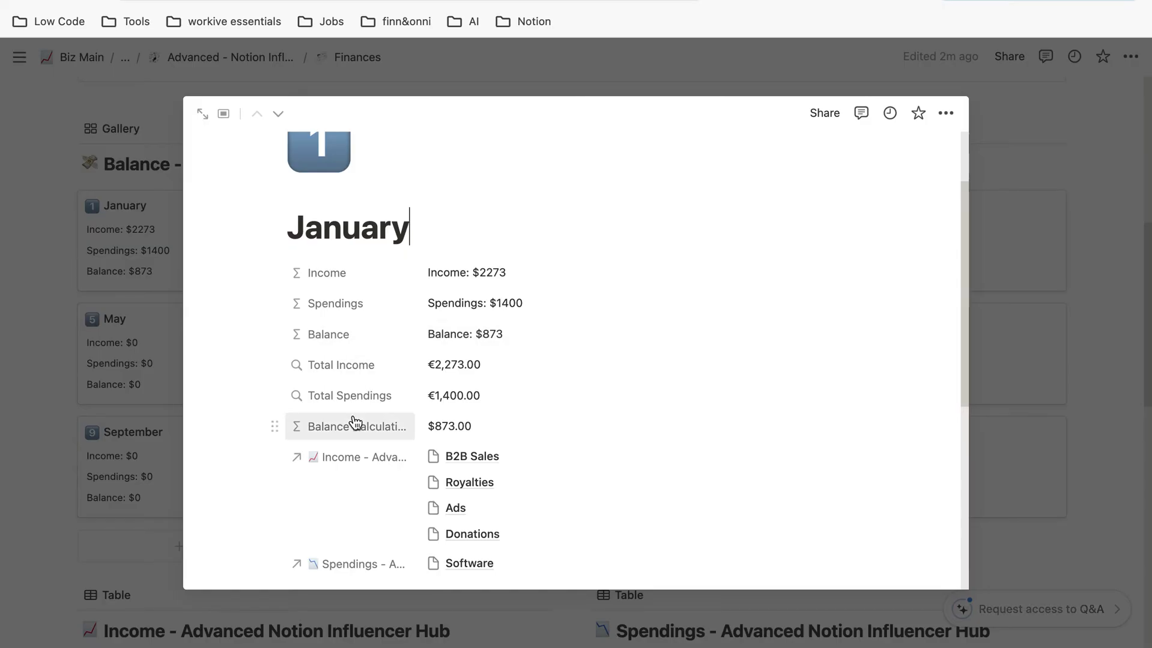
{"action": "left_click", "coordinate": [353, 426]}
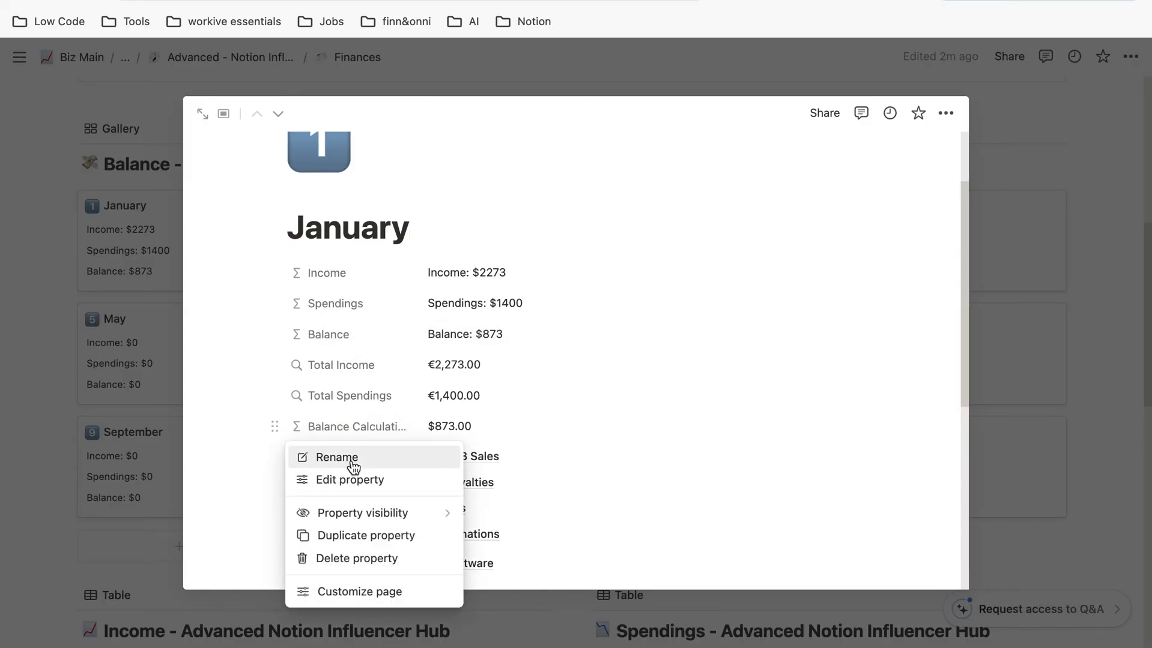
{"action": "left_click", "coordinate": [349, 480]}
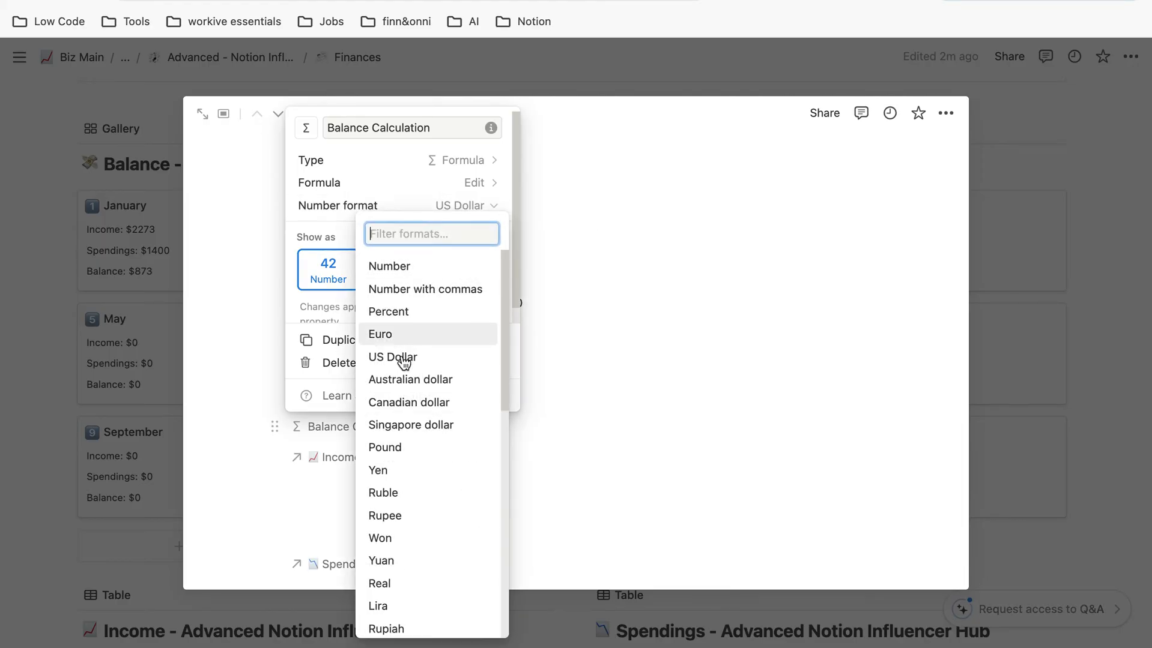
{"action": "left_click", "coordinate": [379, 334]}
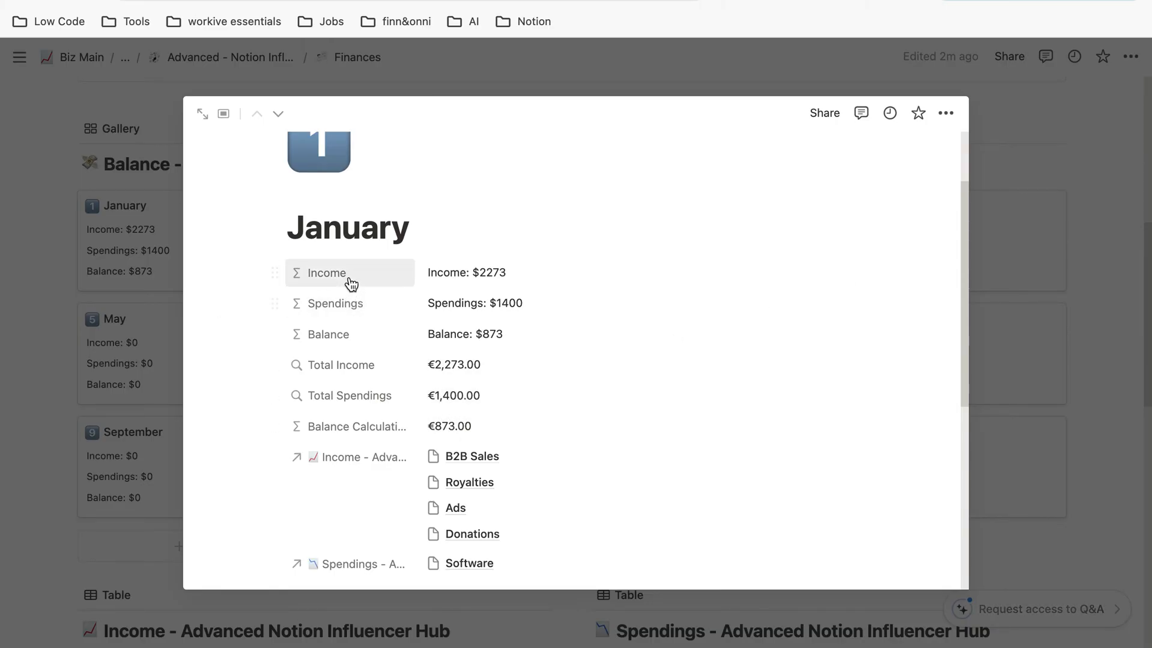
Replace "$" with "€" in the Income summary formula and save it (€2273)
{"action": "left_click", "coordinate": [324, 273]}
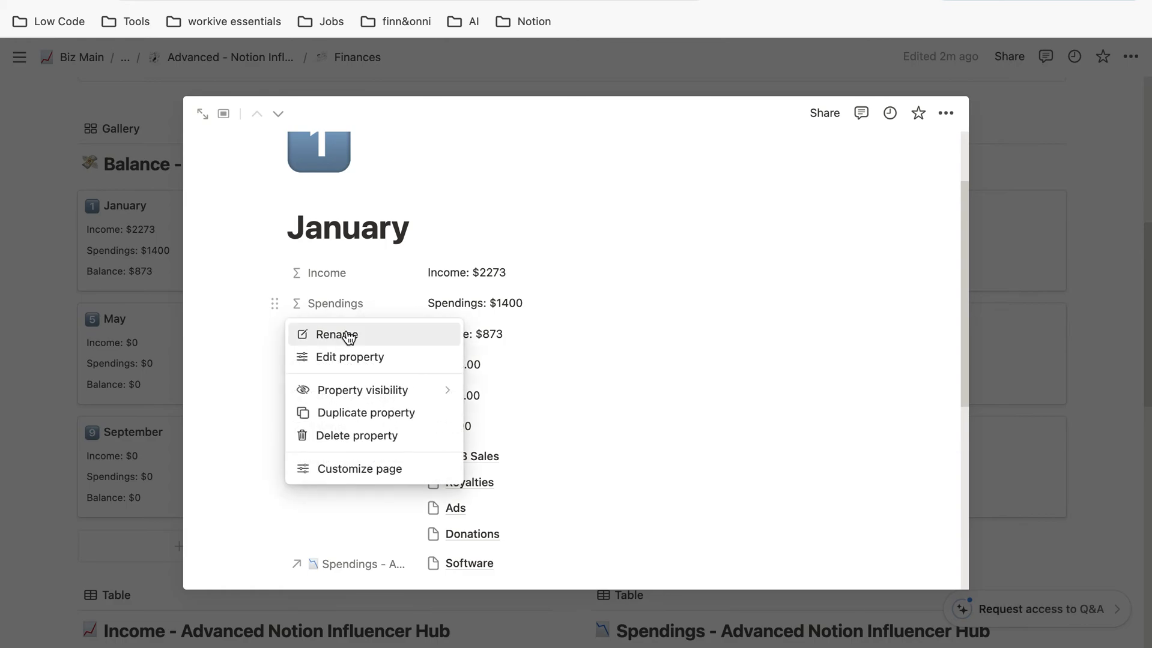
{"action": "left_click", "coordinate": [350, 357]}
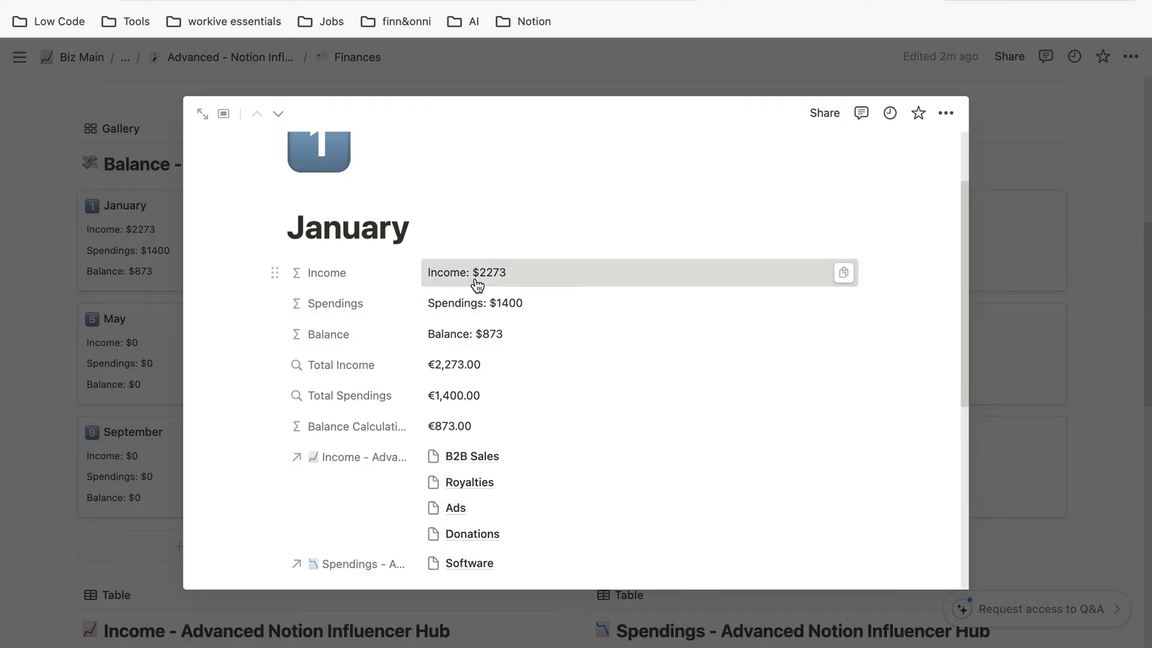
{"action": "left_click", "coordinate": [466, 273]}
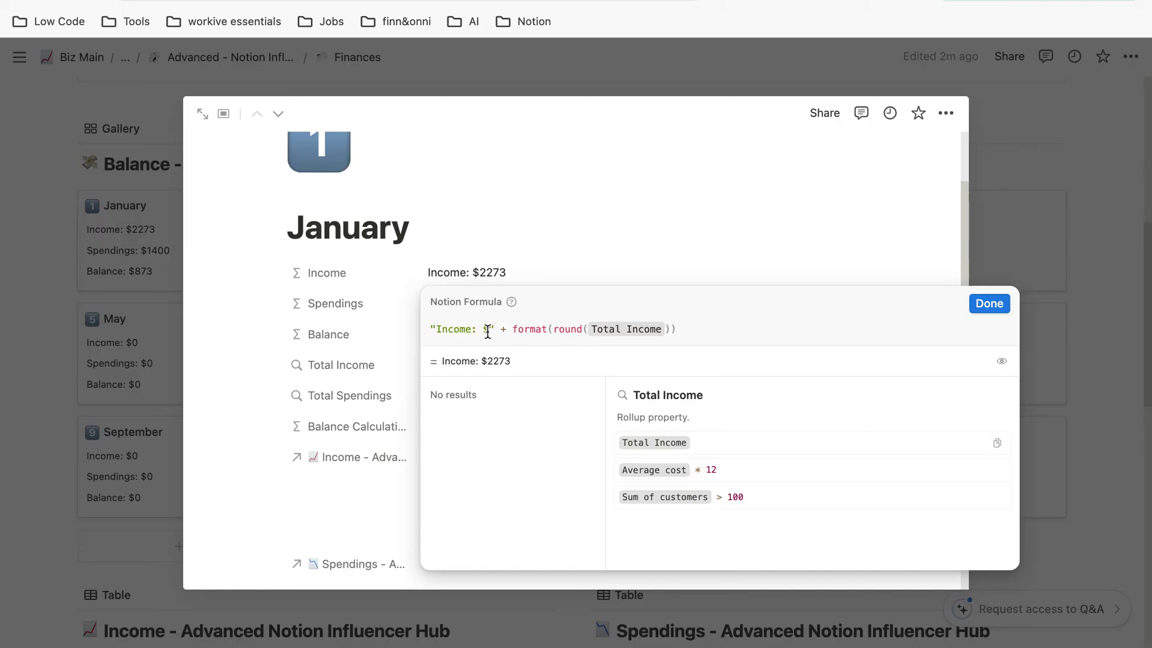
{"action": "type", "text": "$"}
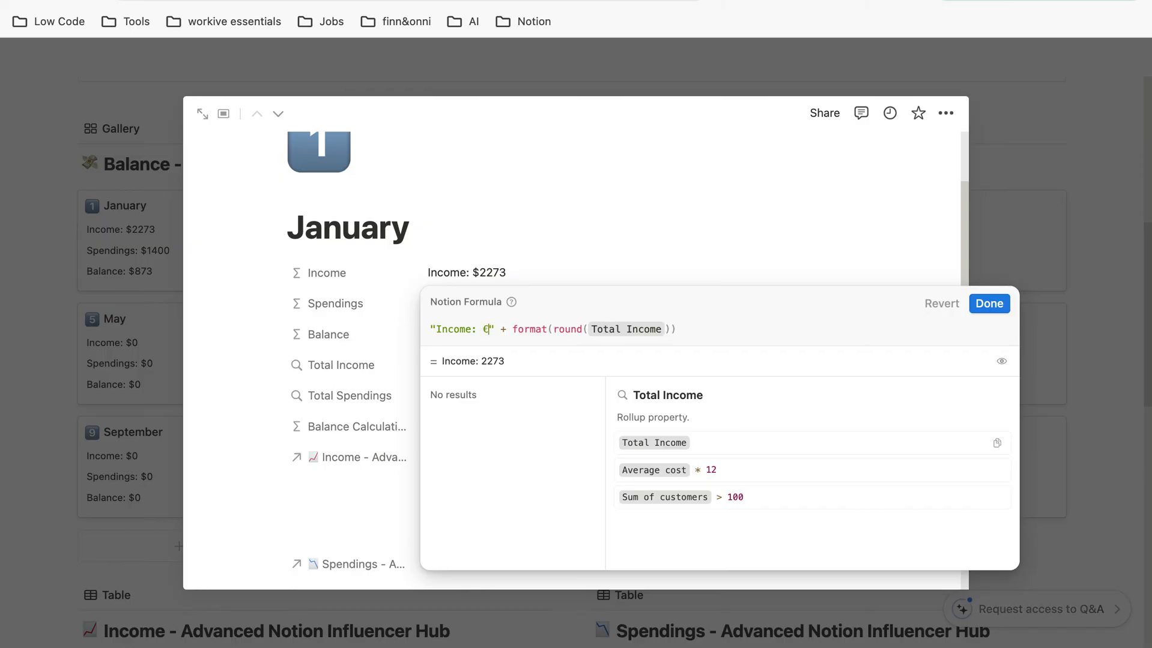
{"action": "left_click", "coordinate": [989, 303]}
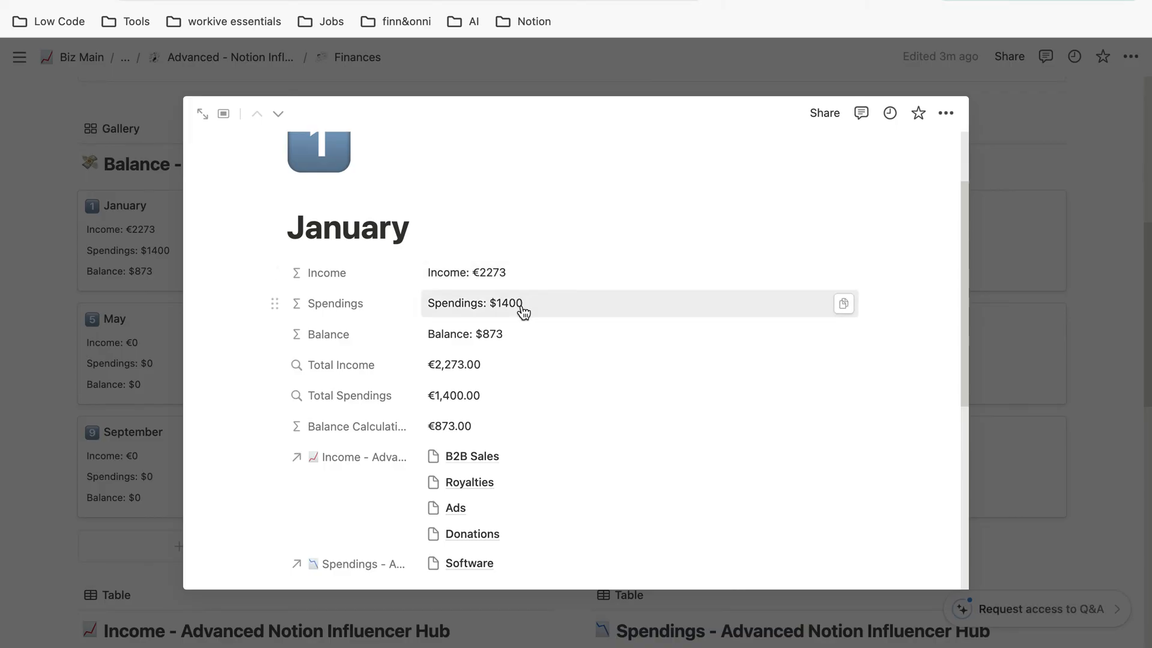
Replace "$" with "€" in the Spendings and Balance formulas and save them (€1400, €873)
{"action": "left_click", "coordinate": [473, 304]}
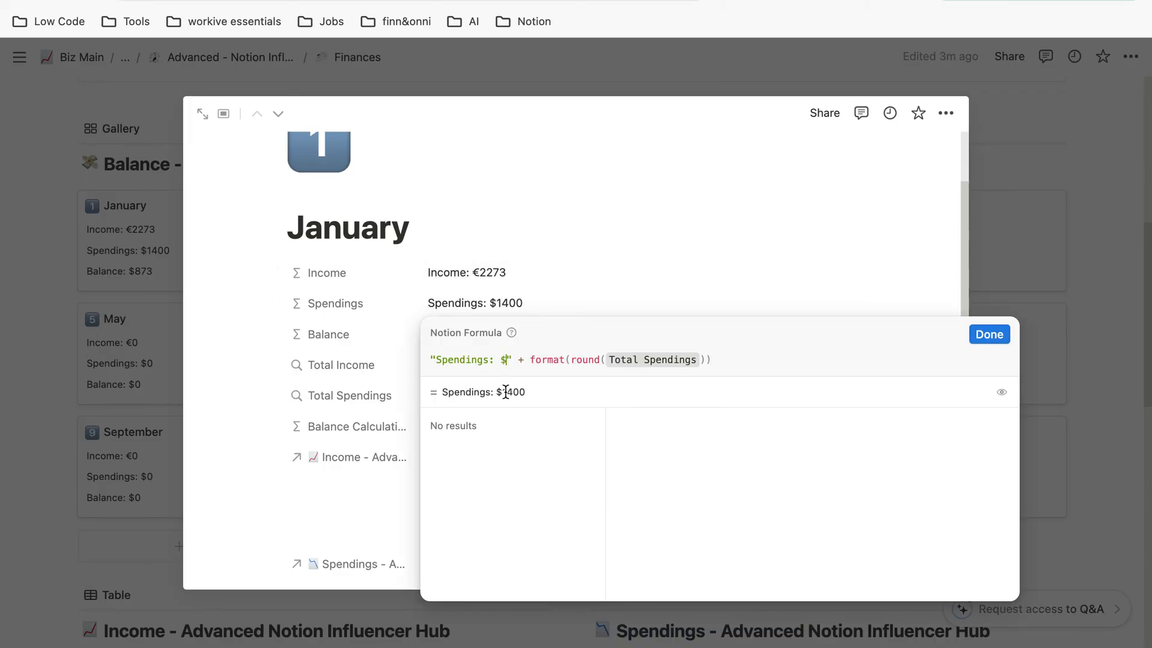
{"action": "key", "text": "Backspace"}
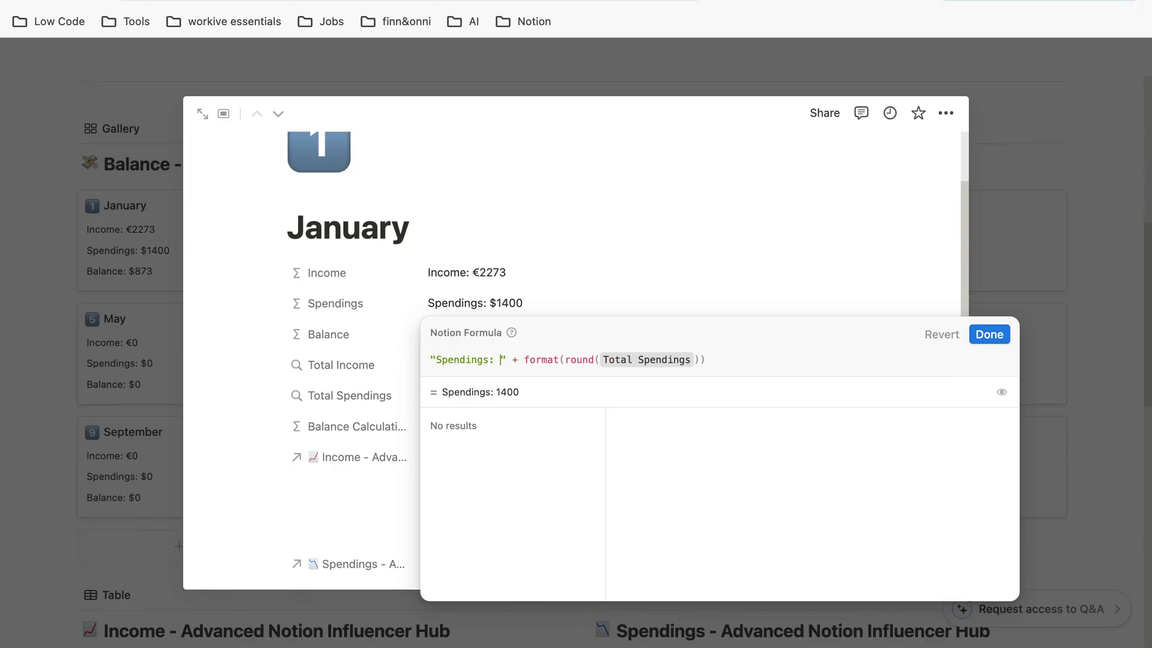
{"action": "type", "text": "€"}
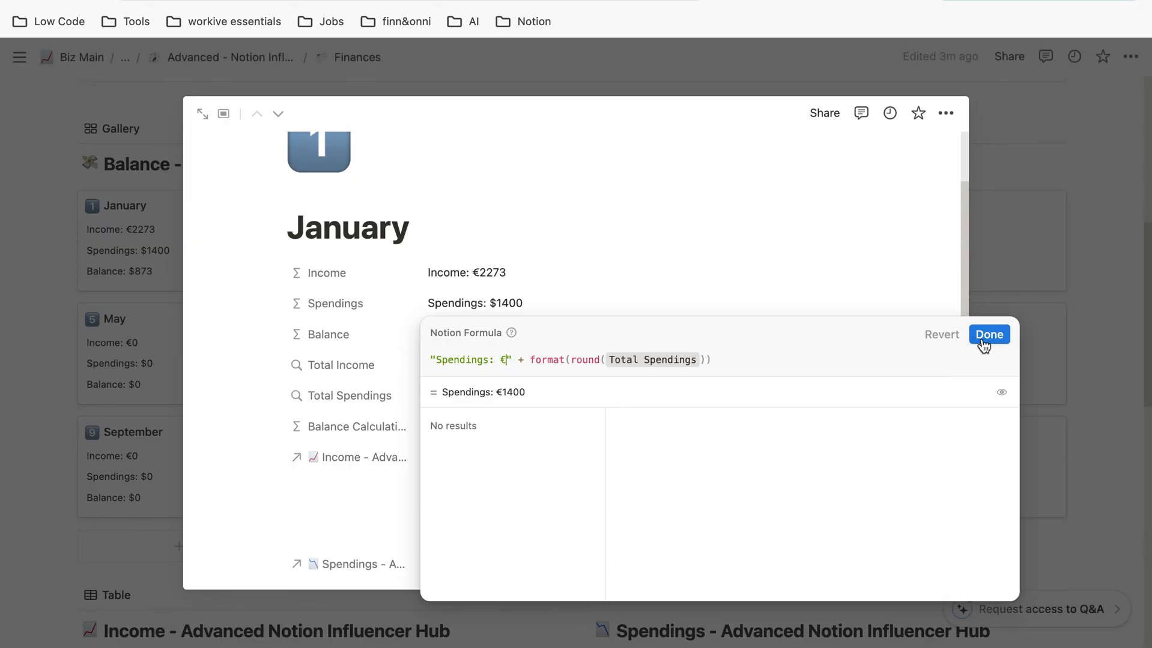
{"action": "left_click", "coordinate": [988, 334]}
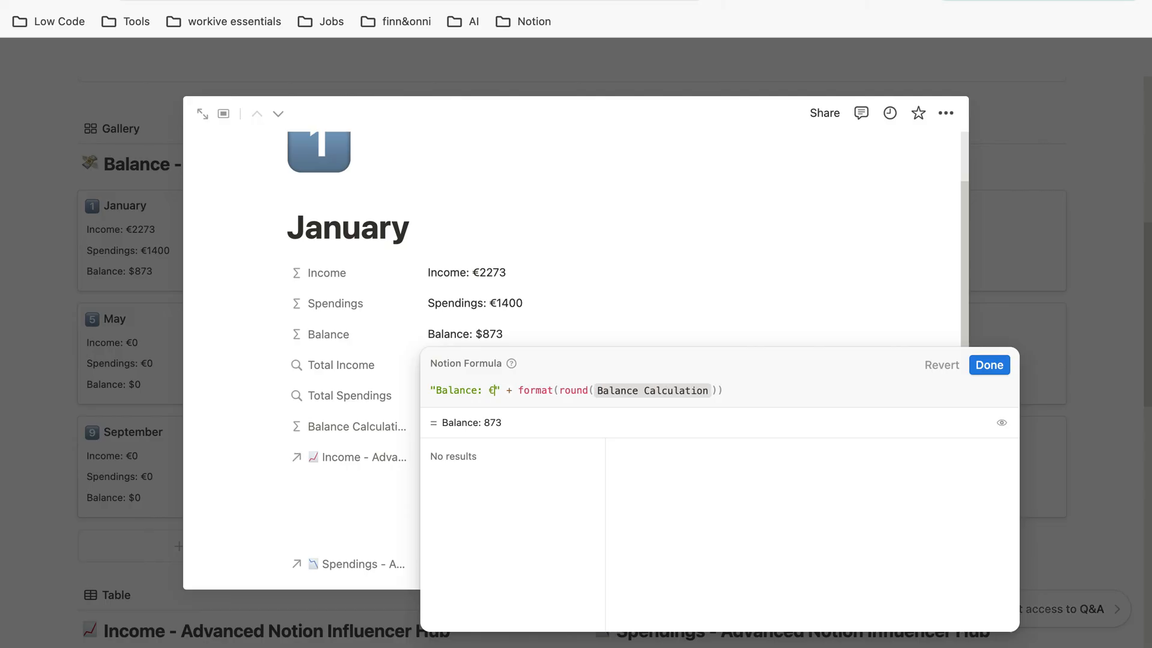
{"action": "left_click", "coordinate": [988, 365]}
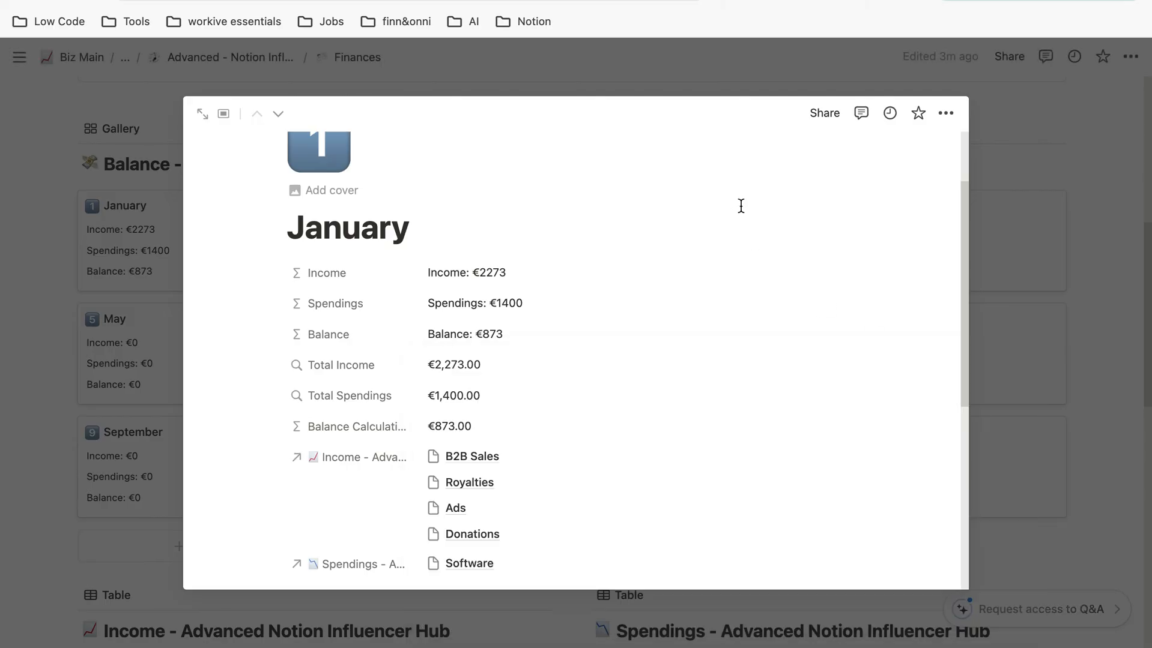